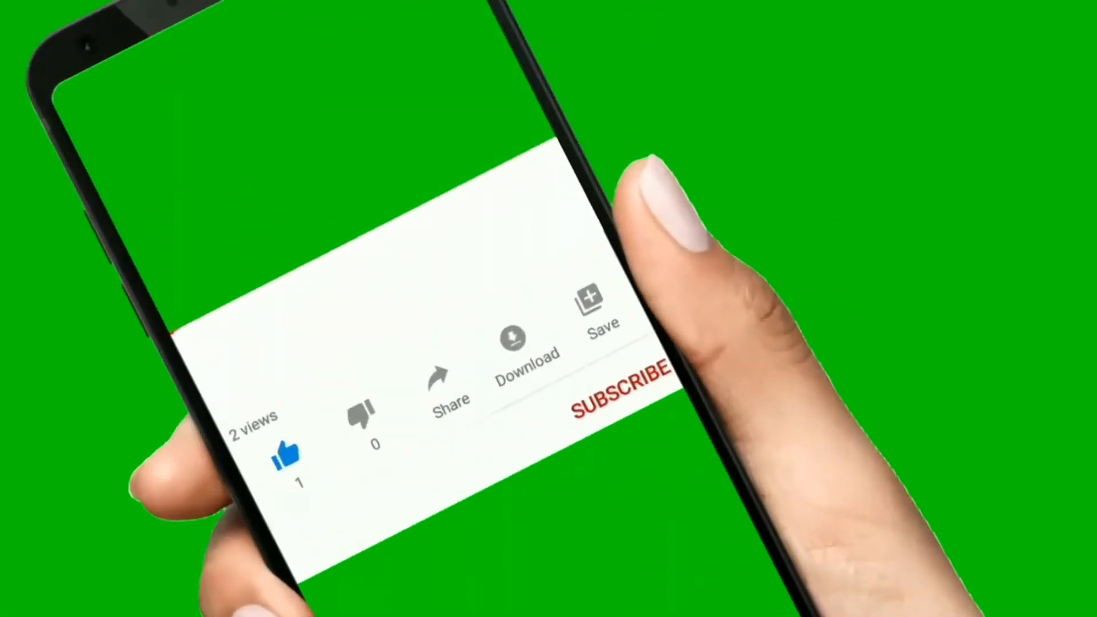
# Step: Search FileHippo's software box for 'officesuit'
pyautogui.click(615, 394)
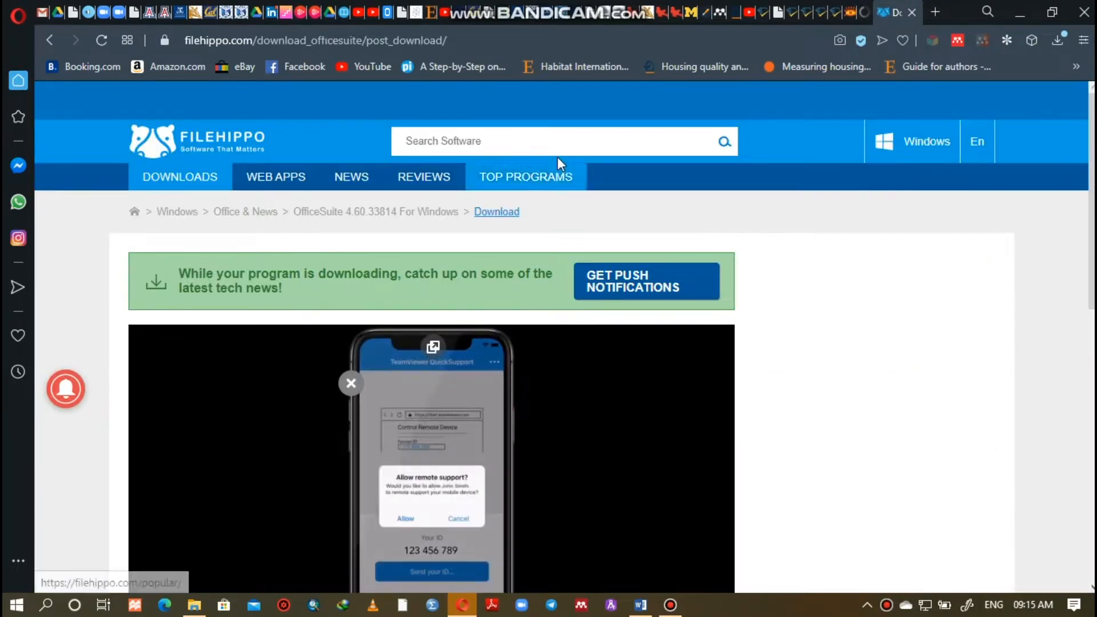
pyautogui.write('o')
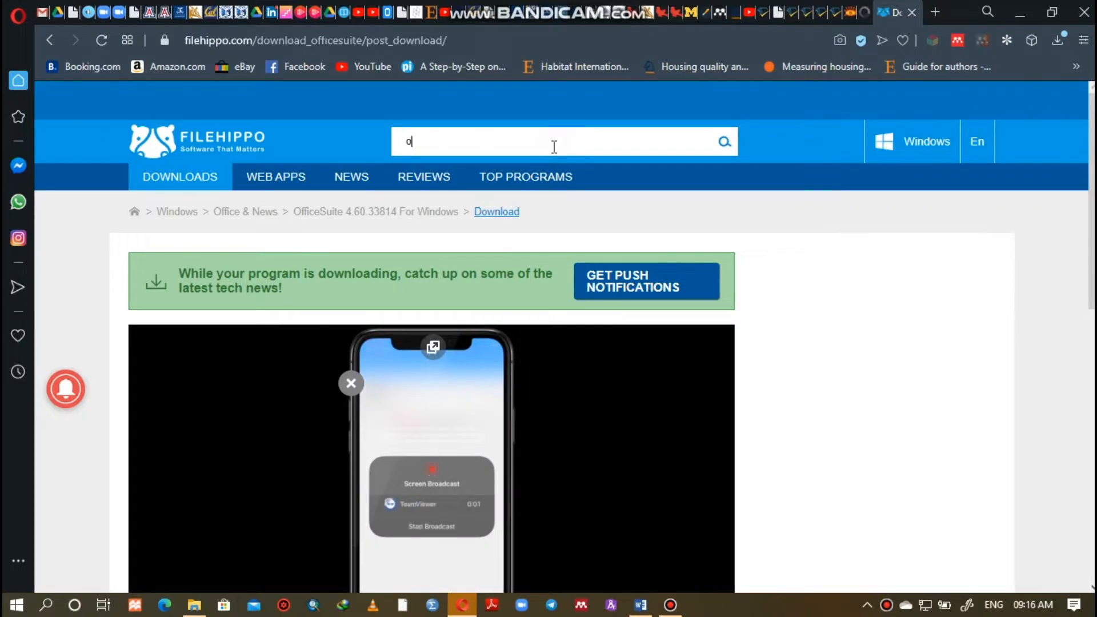
pyautogui.write('fficesuit')
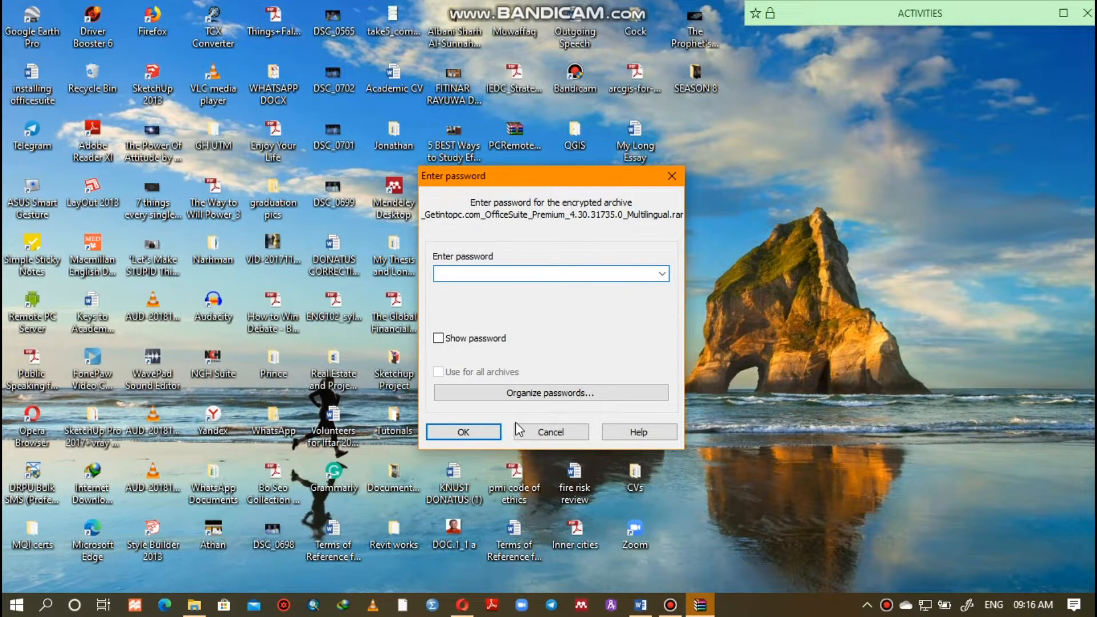
# Step: Enter the archive password, reveal it to verify, and submit it to open the archive
pyautogui.click(550, 274)
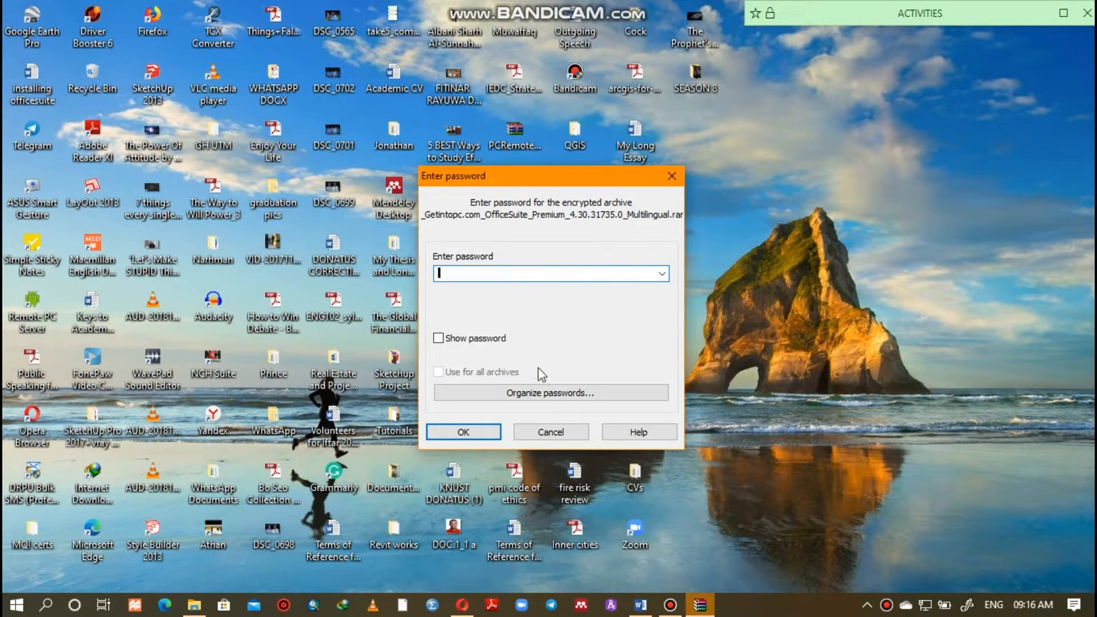
pyautogui.moveTo(528, 336)
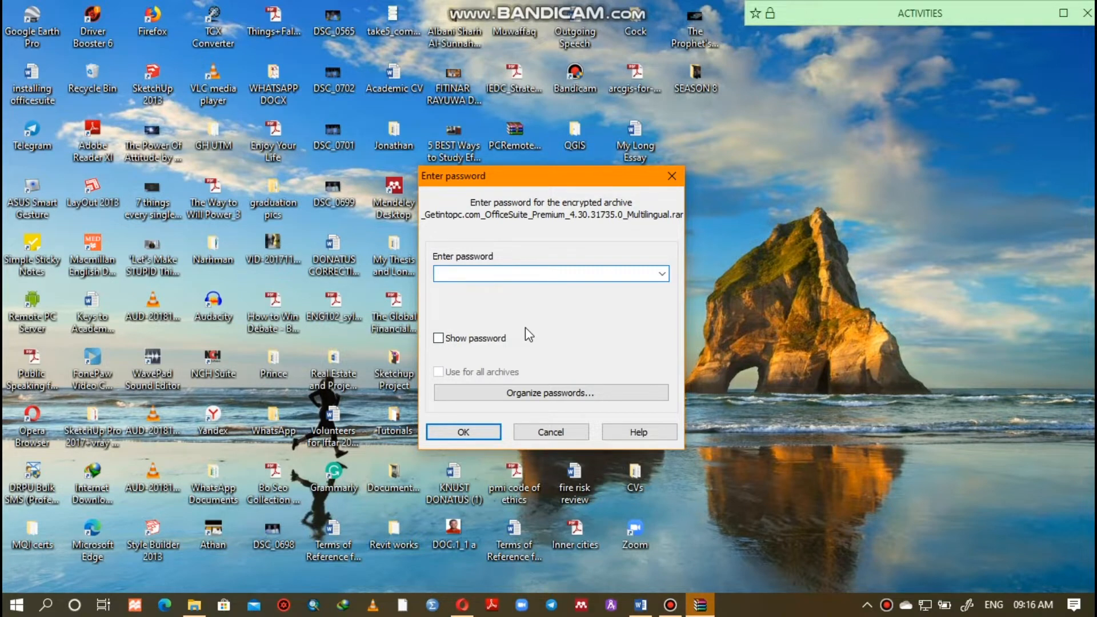
pyautogui.click(550, 274)
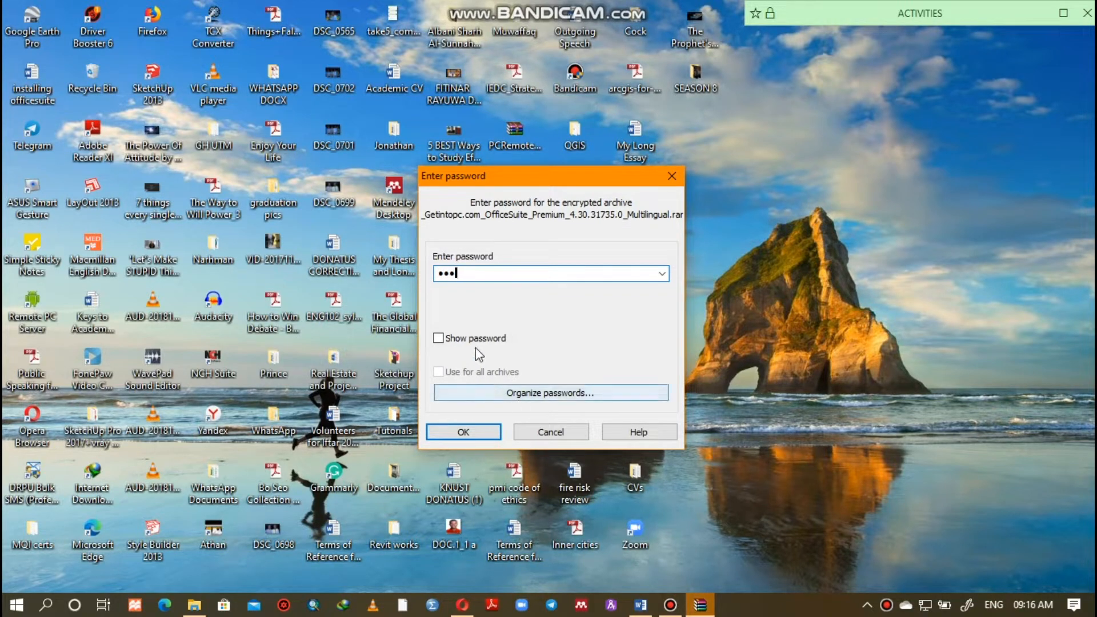
pyautogui.click(439, 339)
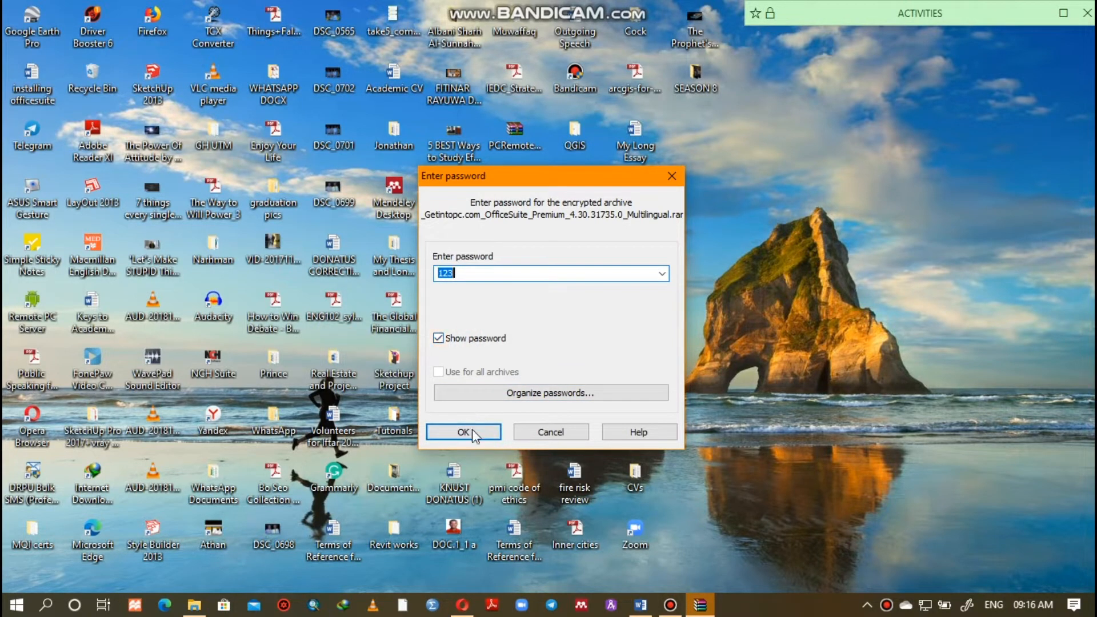
pyautogui.click(463, 432)
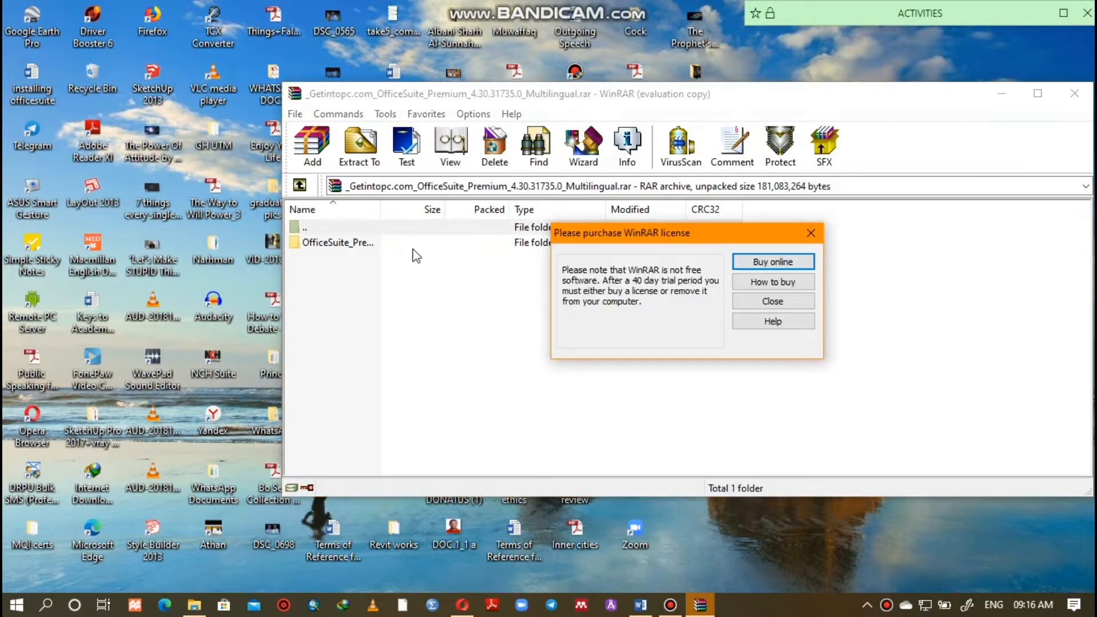
# Step: Dismiss the license reminder, enter the nested OfficeSuite folders and launch the installer .msi
pyautogui.click(772, 300)
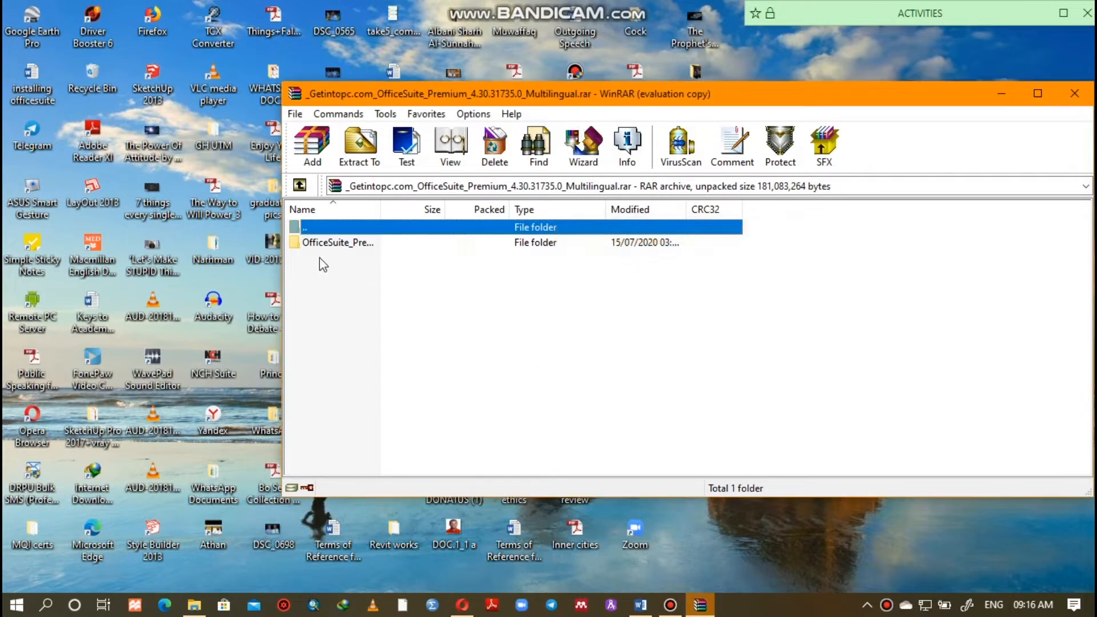
pyautogui.doubleClick(338, 243)
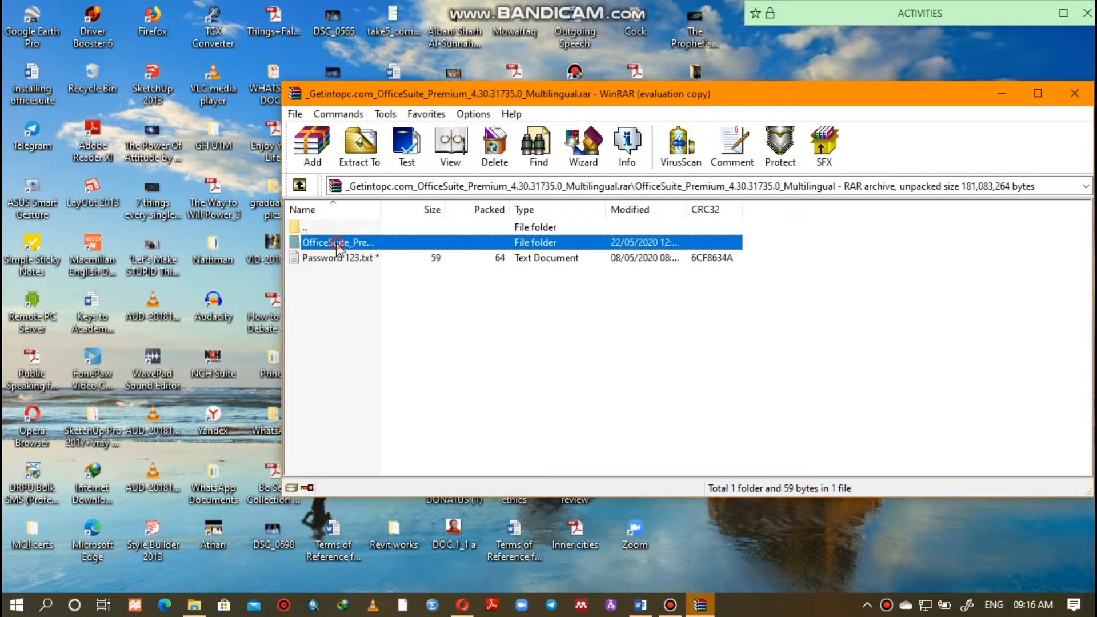
pyautogui.doubleClick(339, 242)
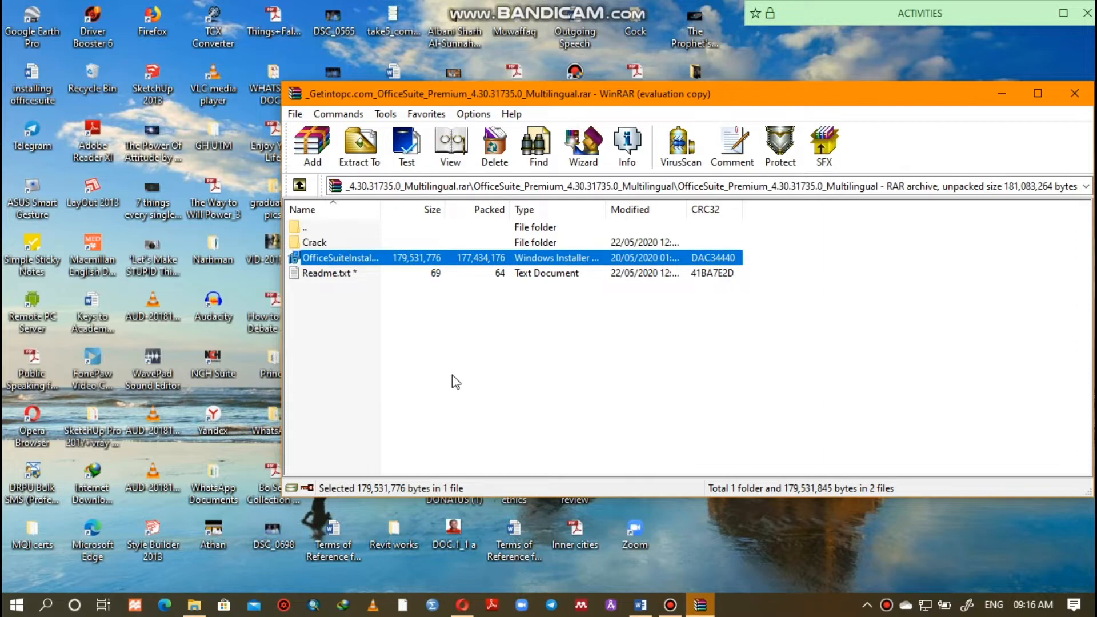
pyautogui.doubleClick(341, 257)
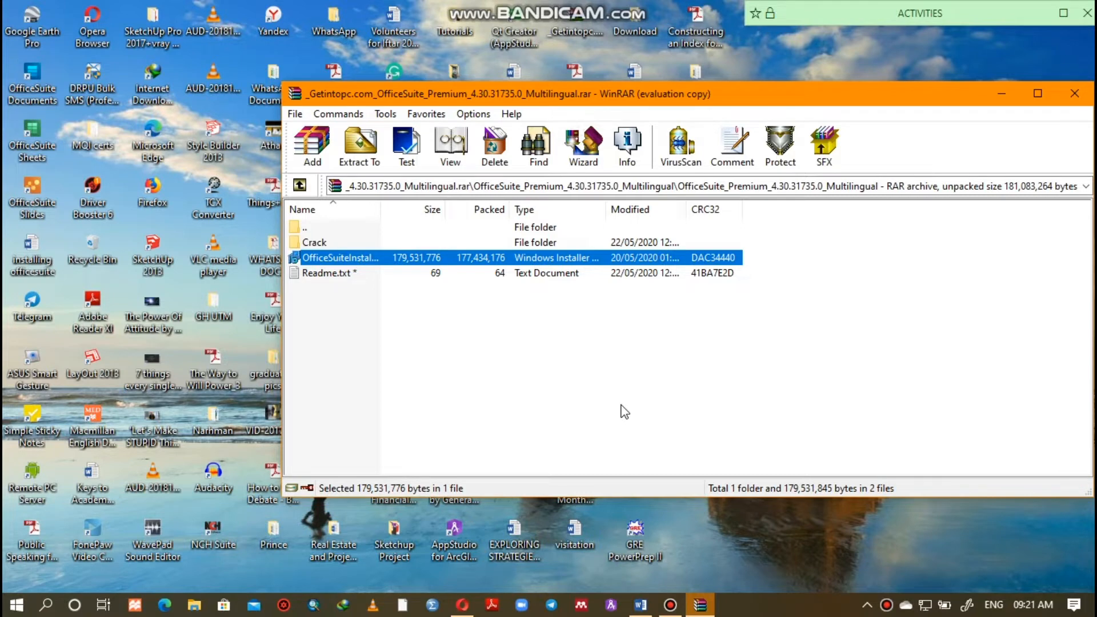
pyautogui.moveTo(374, 308)
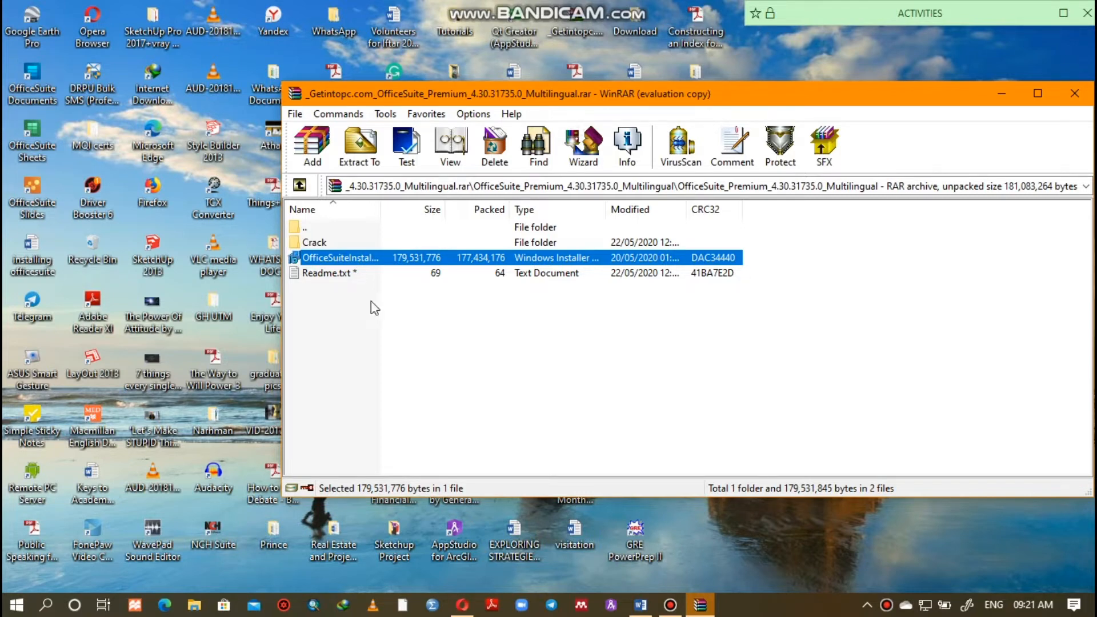
# Step: Choose to extract Patch.exe from the Crack folder to a specified location
pyautogui.doubleClick(315, 242)
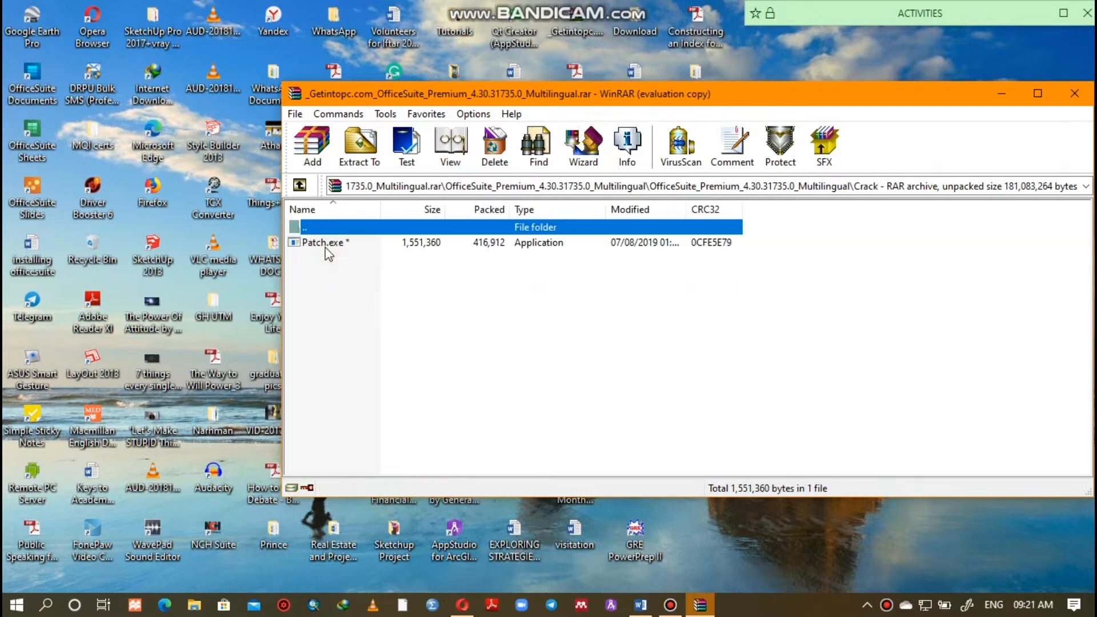
pyautogui.click(326, 242)
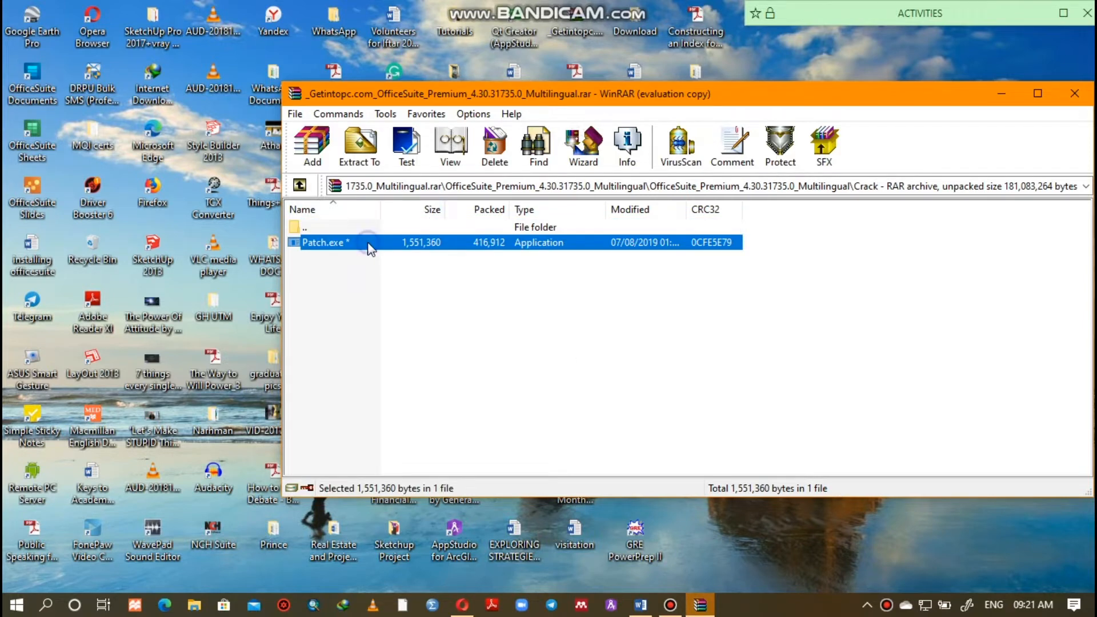
pyautogui.rightClick(323, 243)
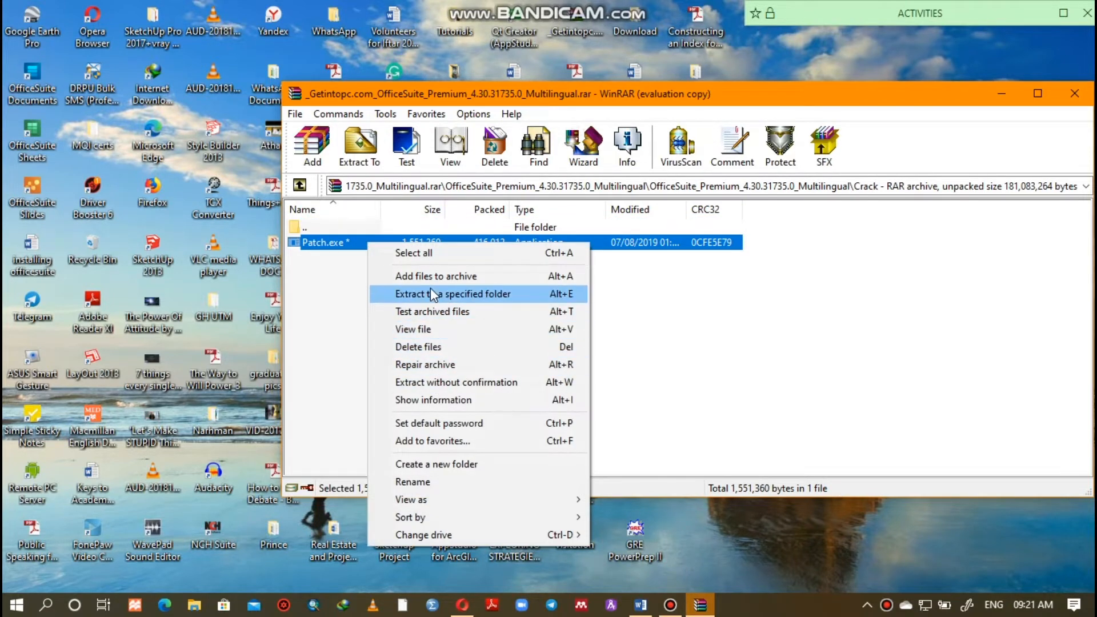
pyautogui.click(453, 294)
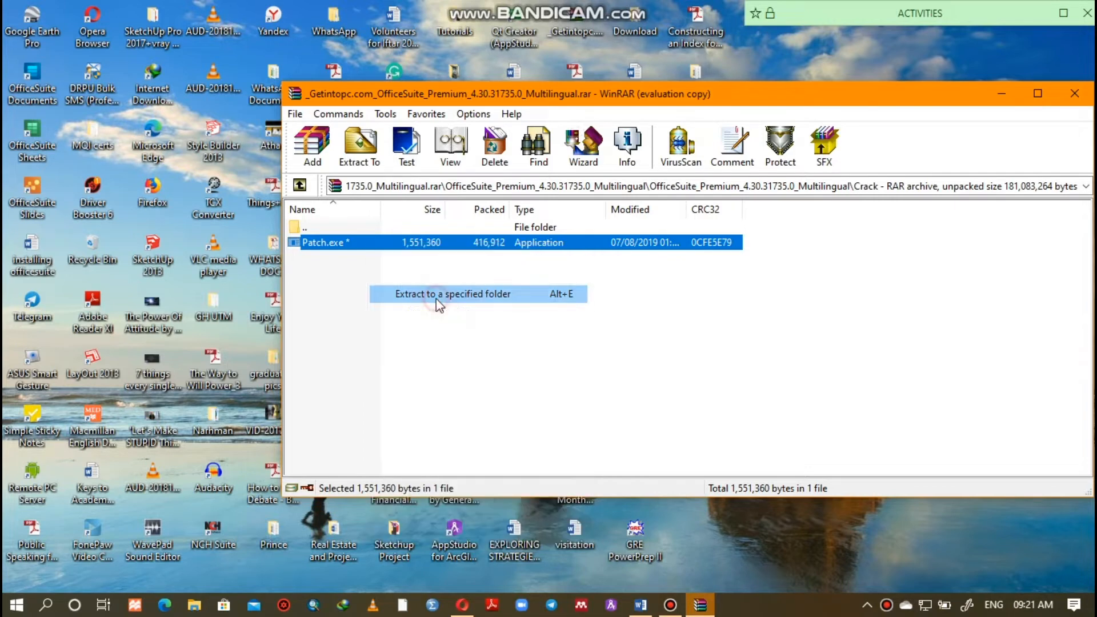
pyautogui.click(453, 294)
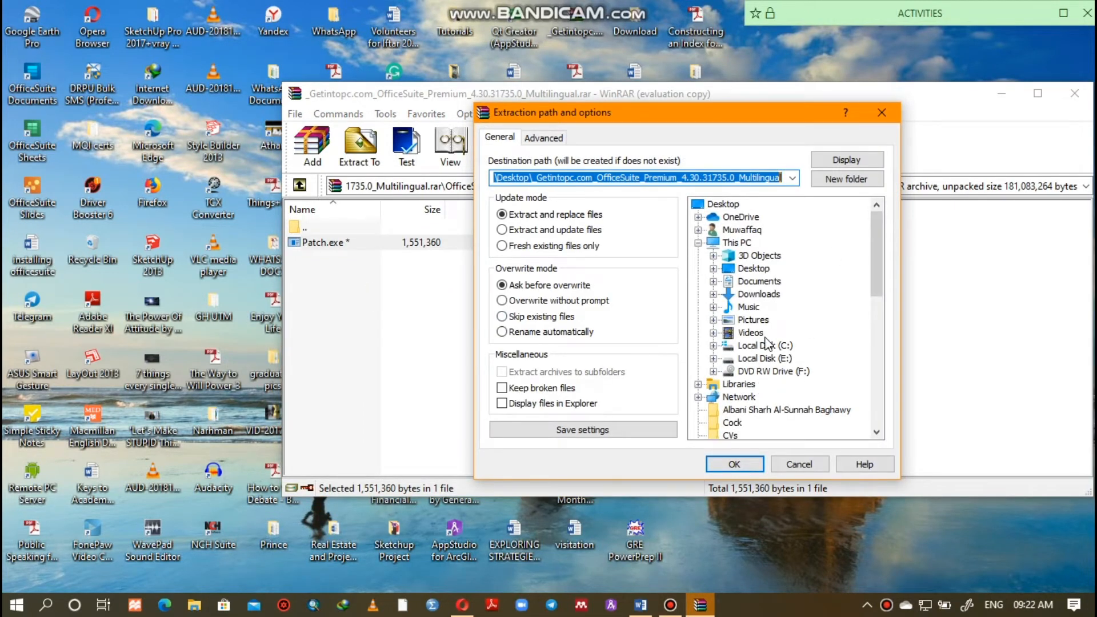
# Step: Set the destination to C:\Program Files\MobiSystems\OfficeSuite and start extraction
pyautogui.click(764, 346)
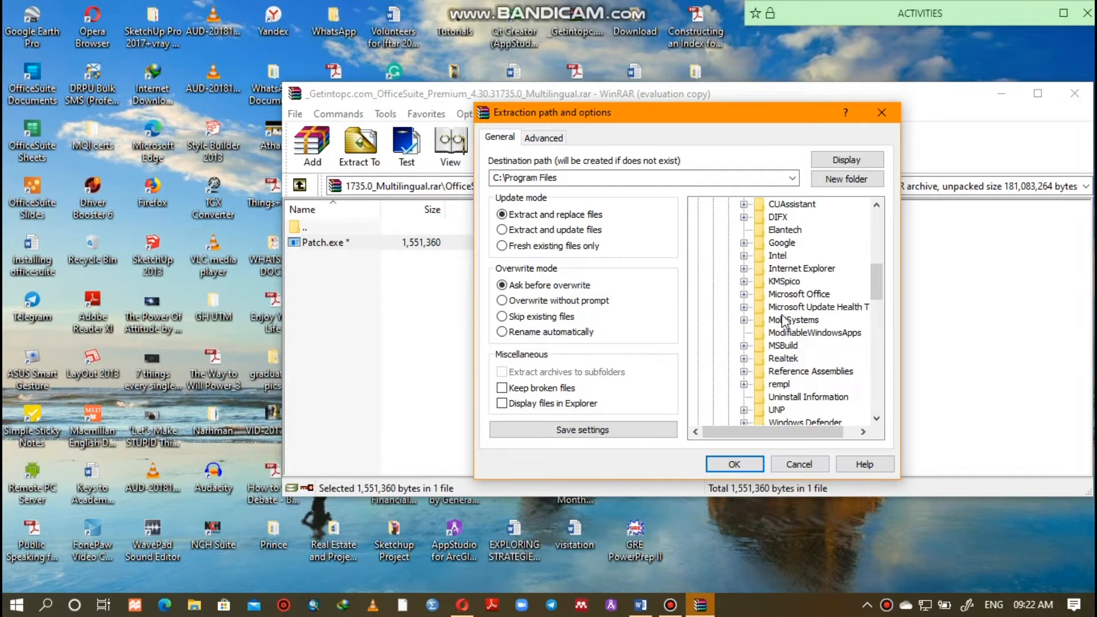
pyautogui.moveTo(762, 329)
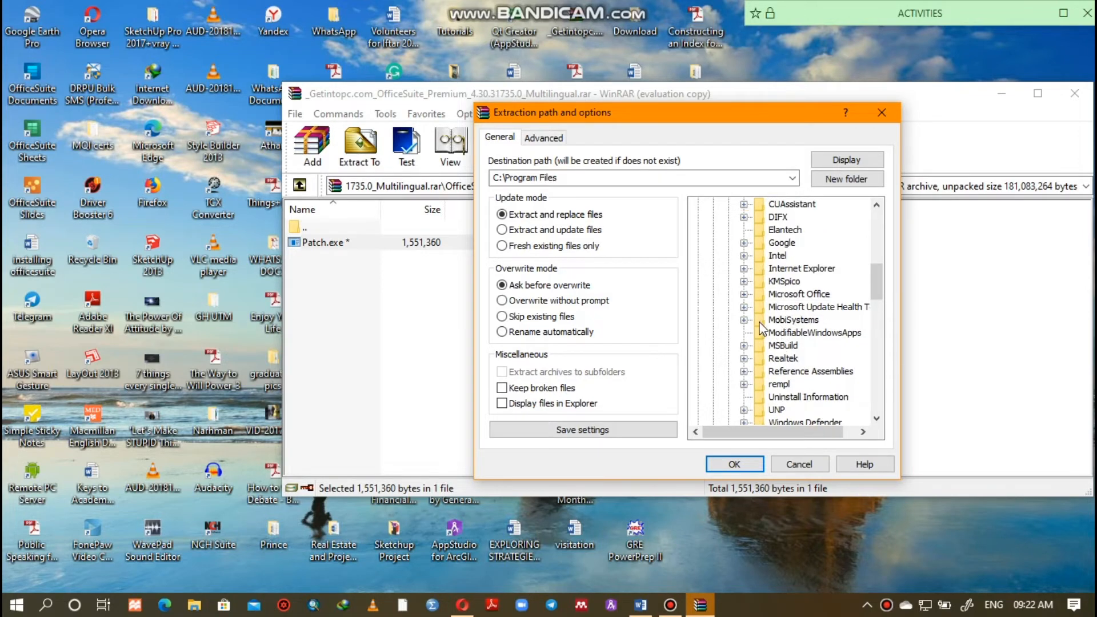
pyautogui.click(794, 320)
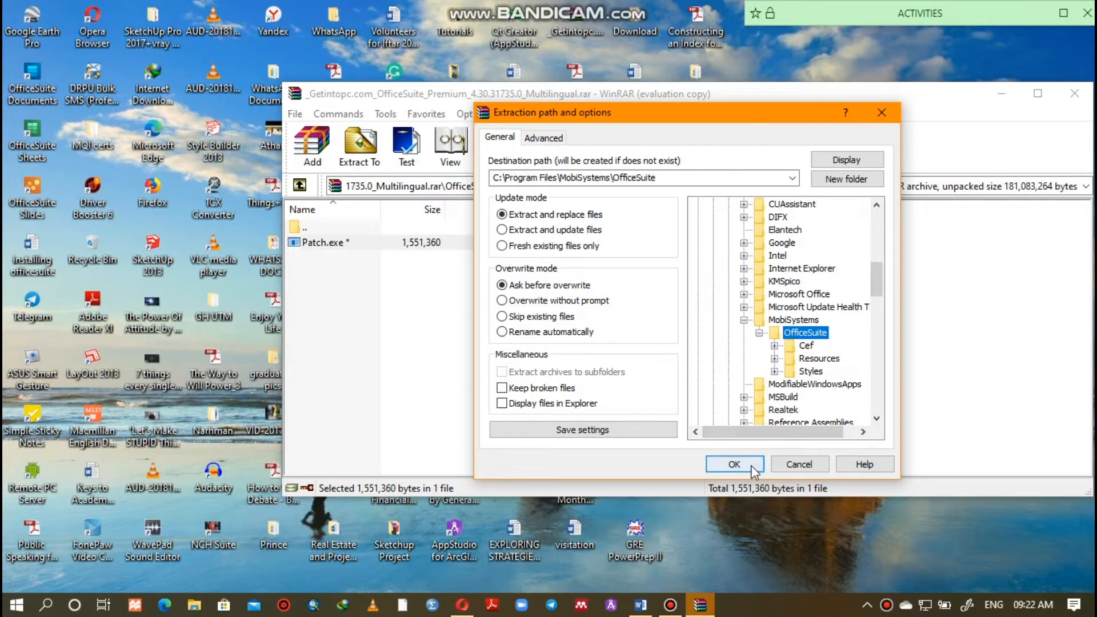
pyautogui.click(734, 465)
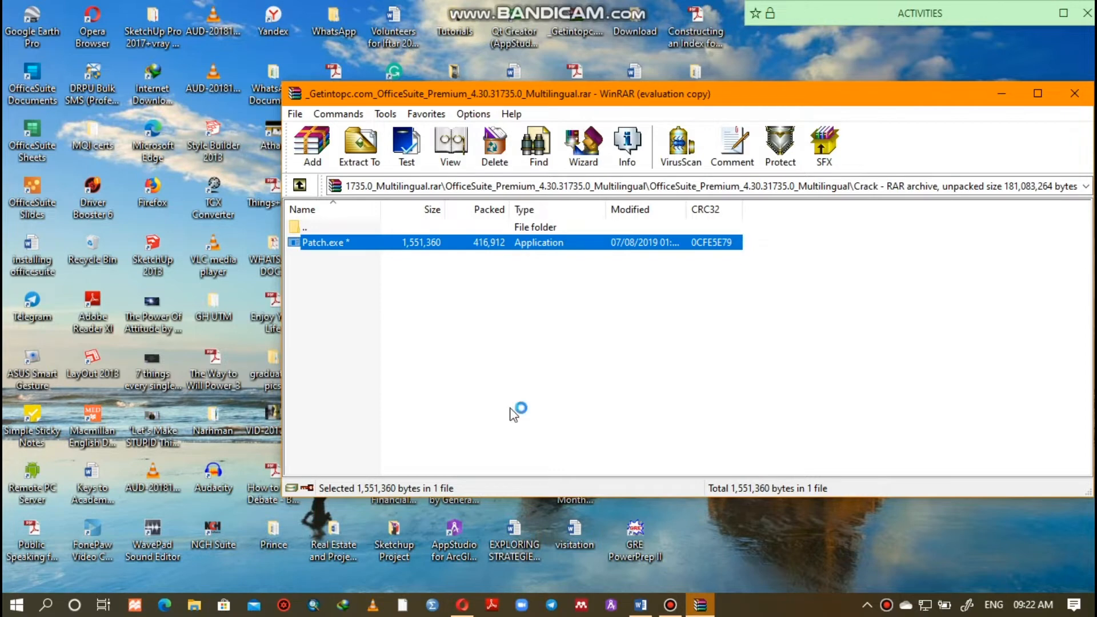
pyautogui.doubleClick(323, 242)
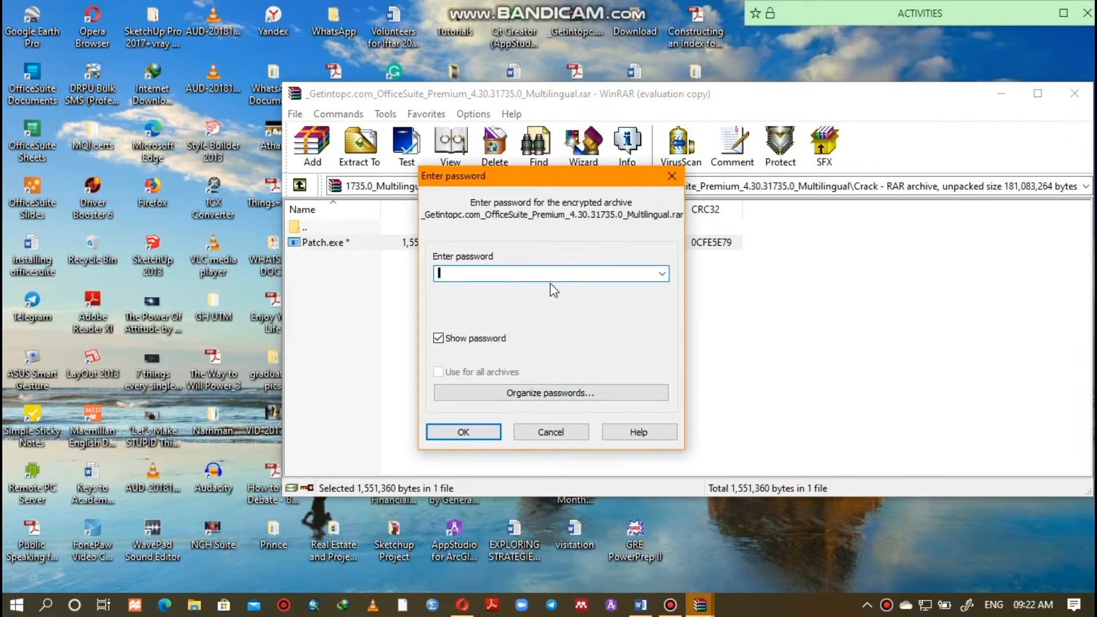
pyautogui.write('1')
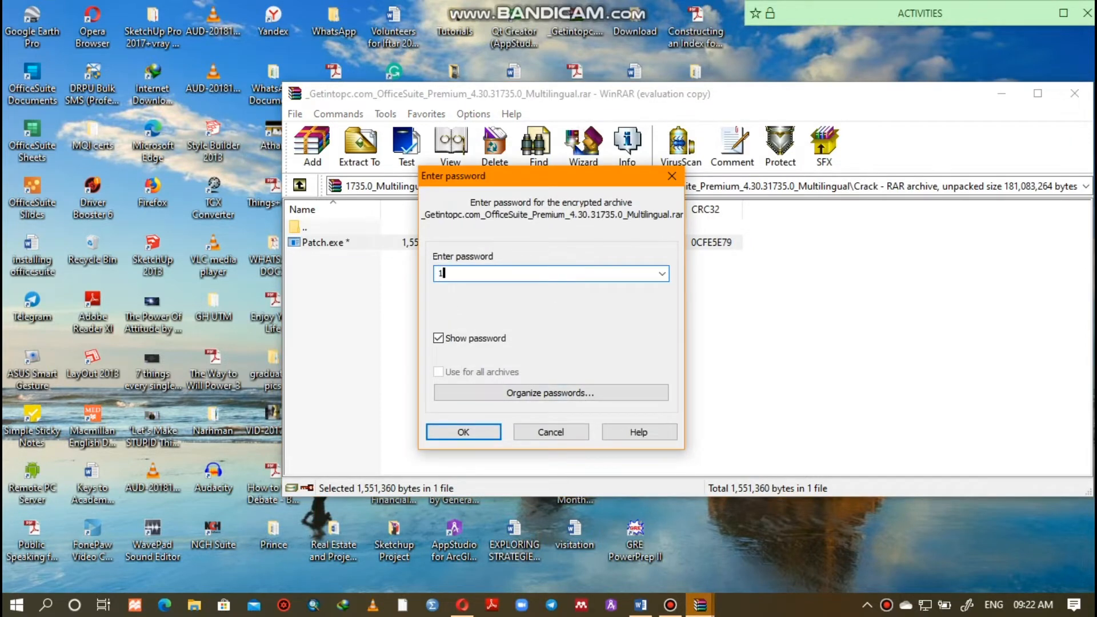
pyautogui.write('23')
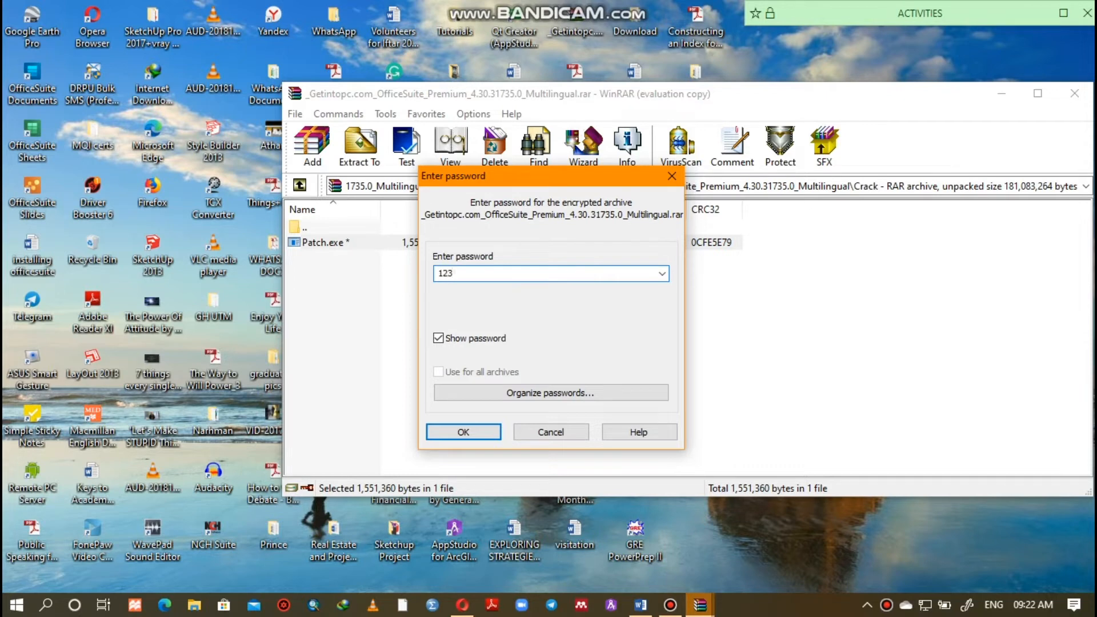
pyautogui.click(463, 432)
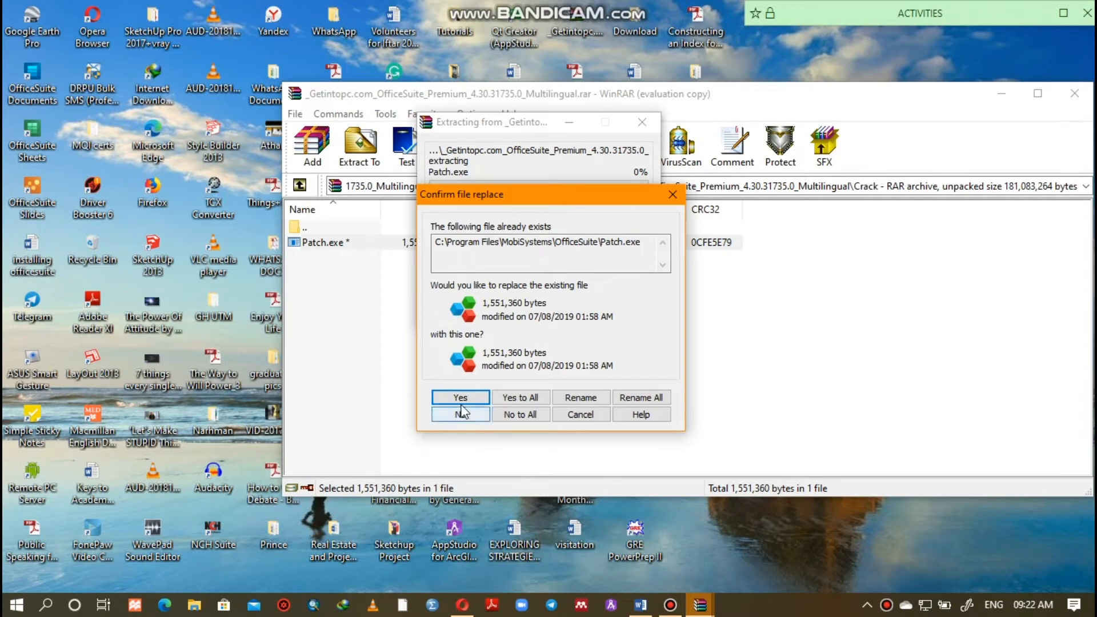
pyautogui.click(459, 398)
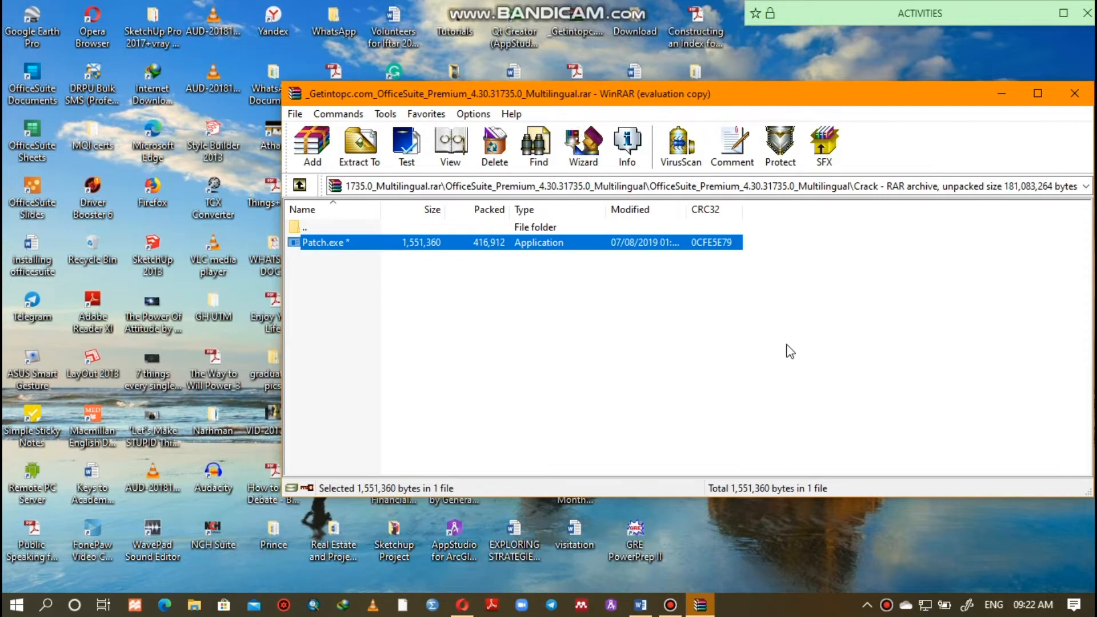
pyautogui.moveTo(656, 392)
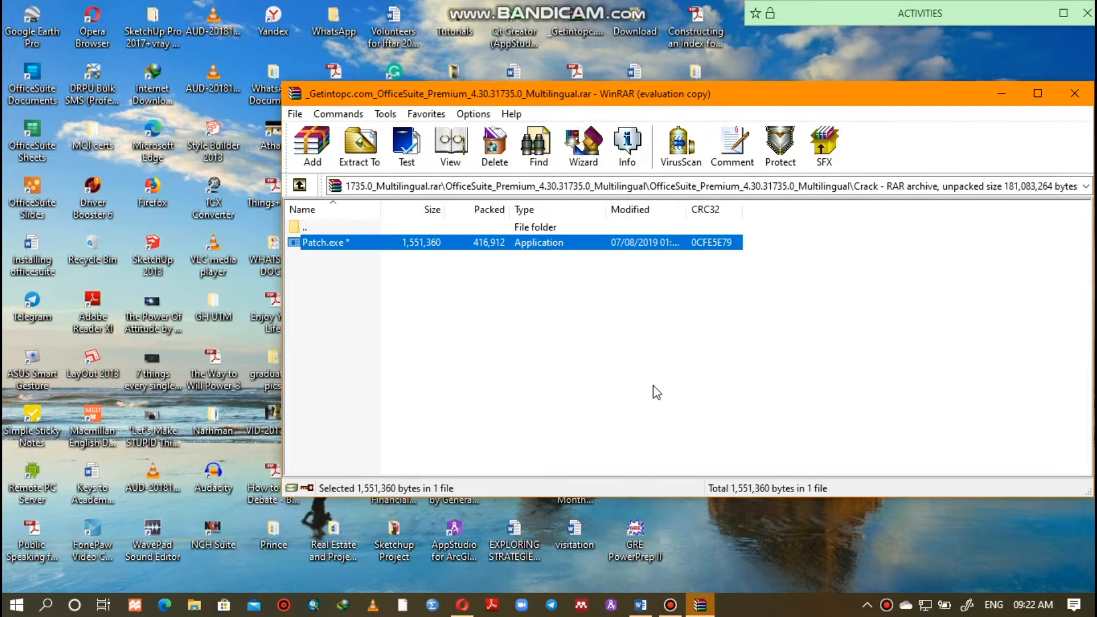
pyautogui.moveTo(607, 284)
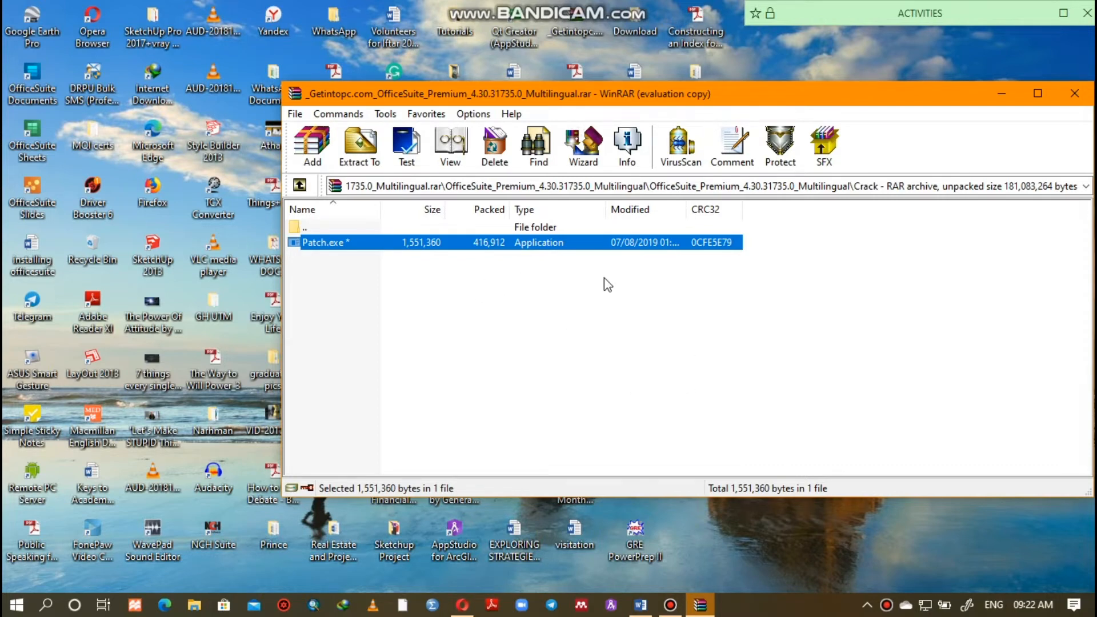
pyautogui.moveTo(1077, 93)
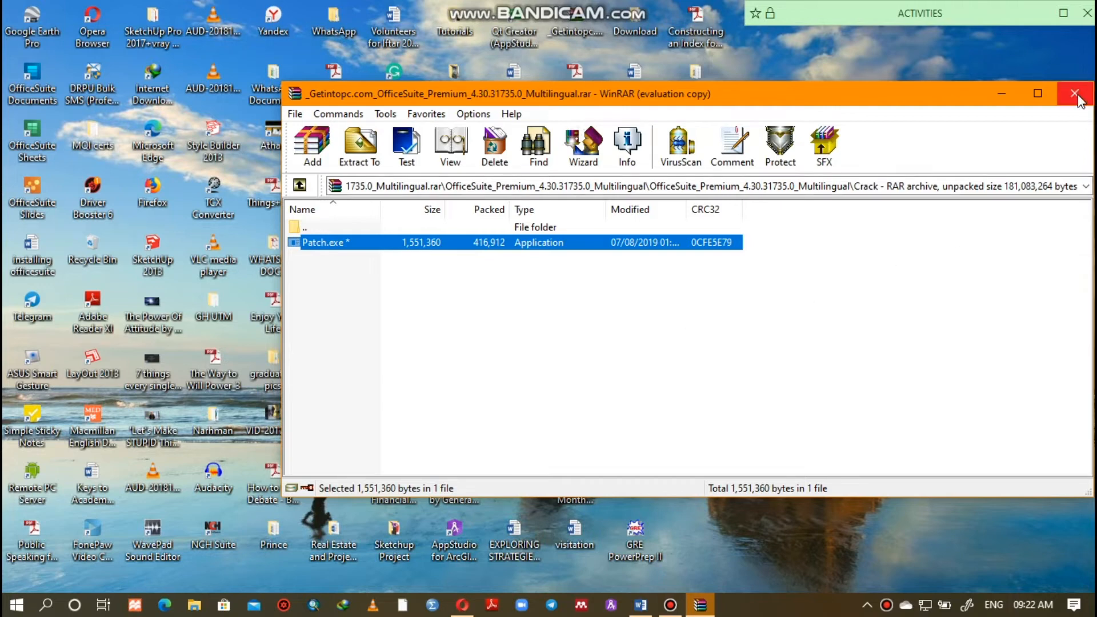
pyautogui.click(1080, 93)
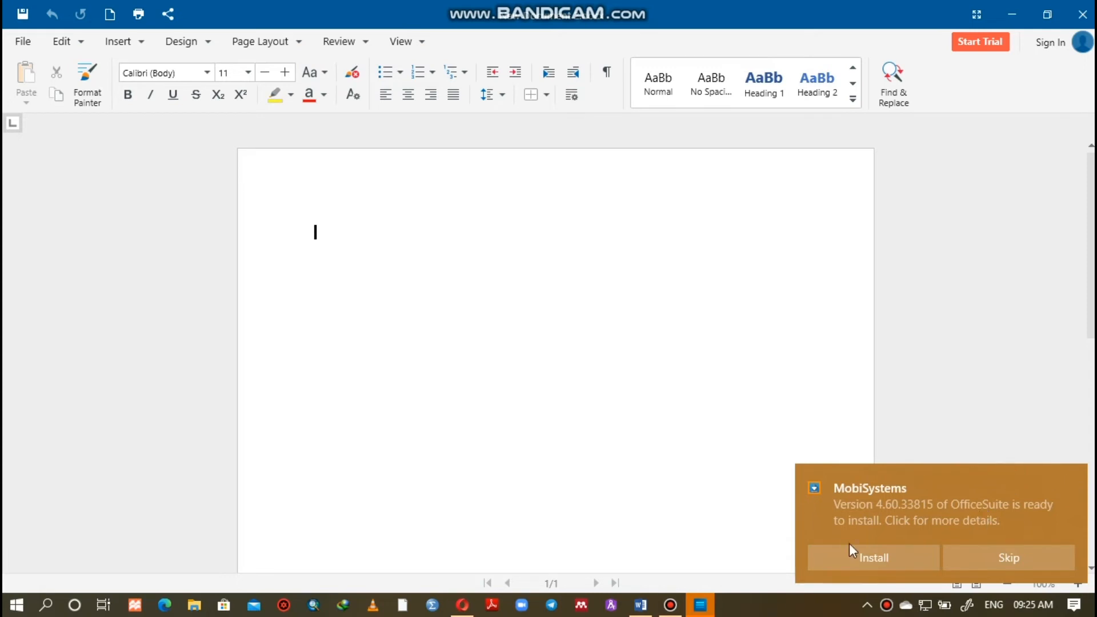
pyautogui.moveTo(904, 610)
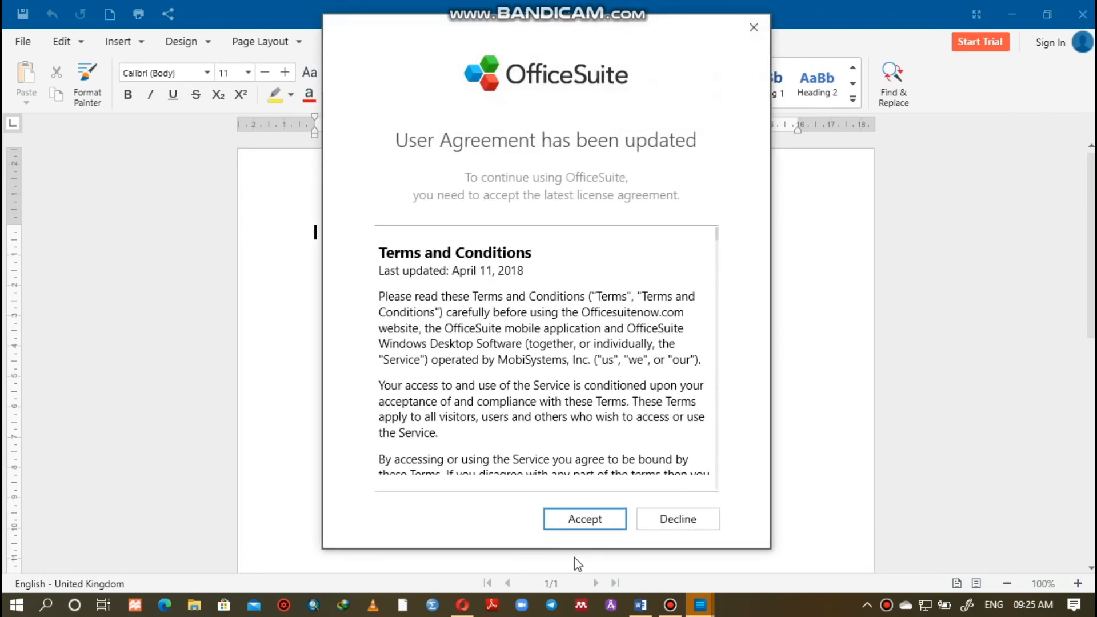
# Step: Accept the updated user agreement and start working from the welcome screen
pyautogui.click(584, 519)
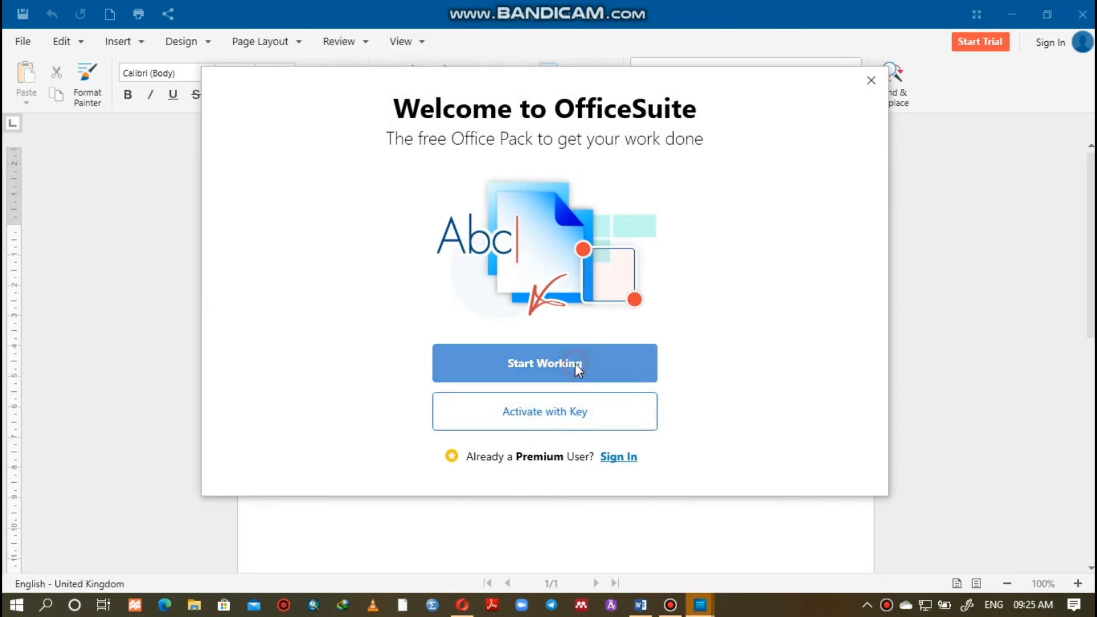
pyautogui.click(544, 364)
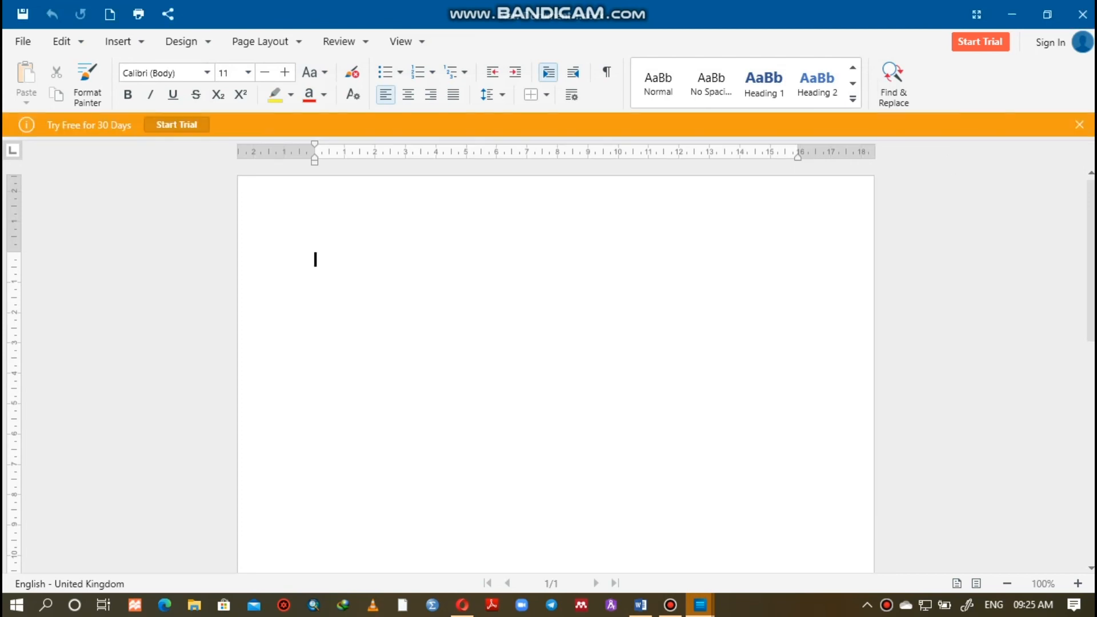